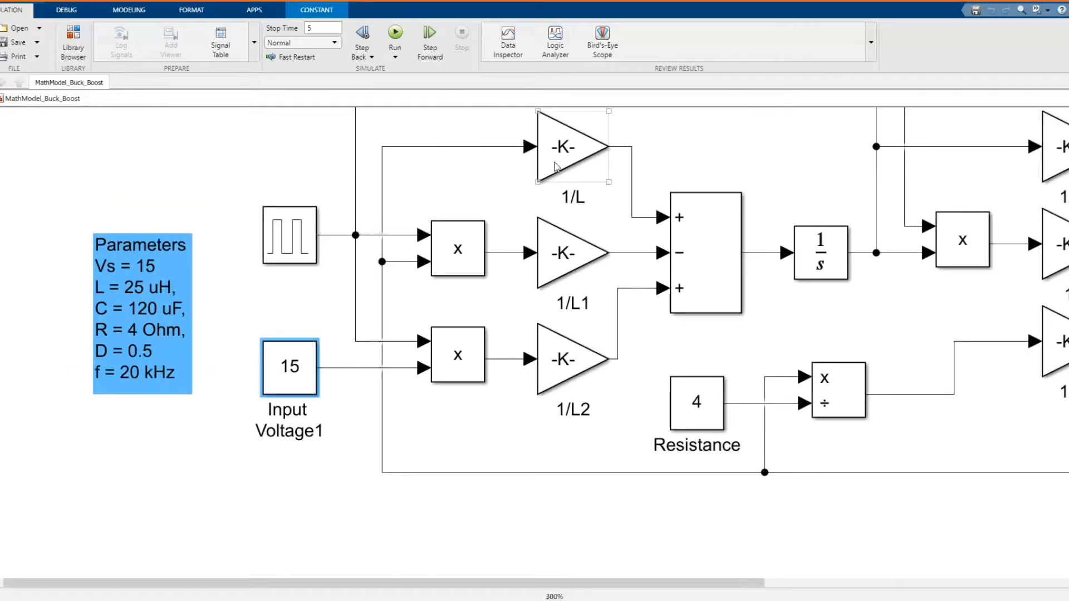
Step: Inspect the 1/L1, 1/L2, 1/C1 and 1/C2 gain block values
{"action": "double_click", "coordinate": [572, 146]}
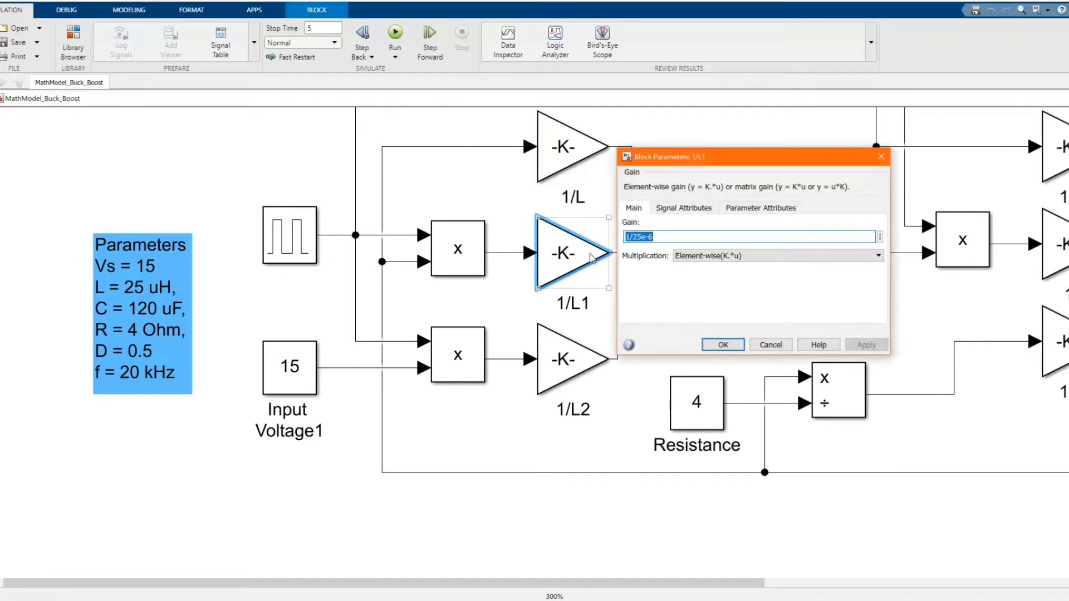
{"action": "left_click", "coordinate": [722, 344]}
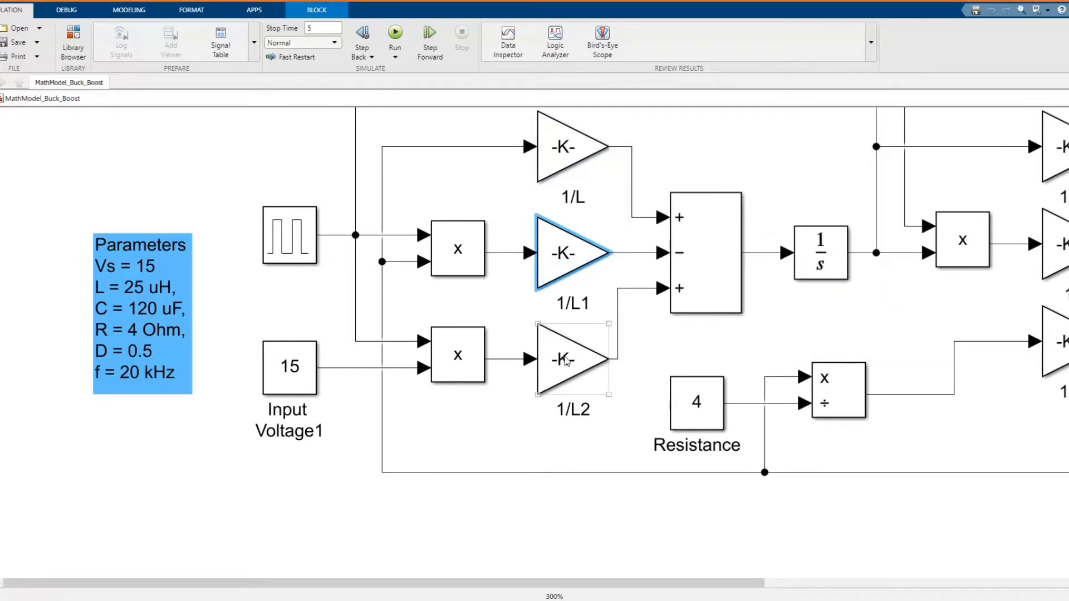
{"action": "double_click", "coordinate": [571, 359]}
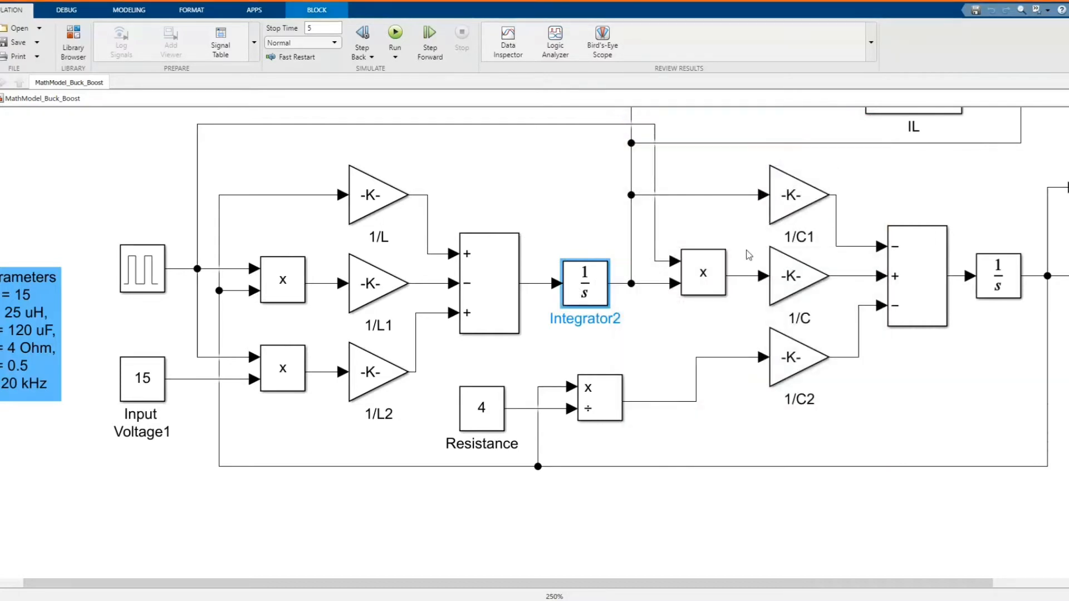
{"action": "double_click", "coordinate": [798, 195]}
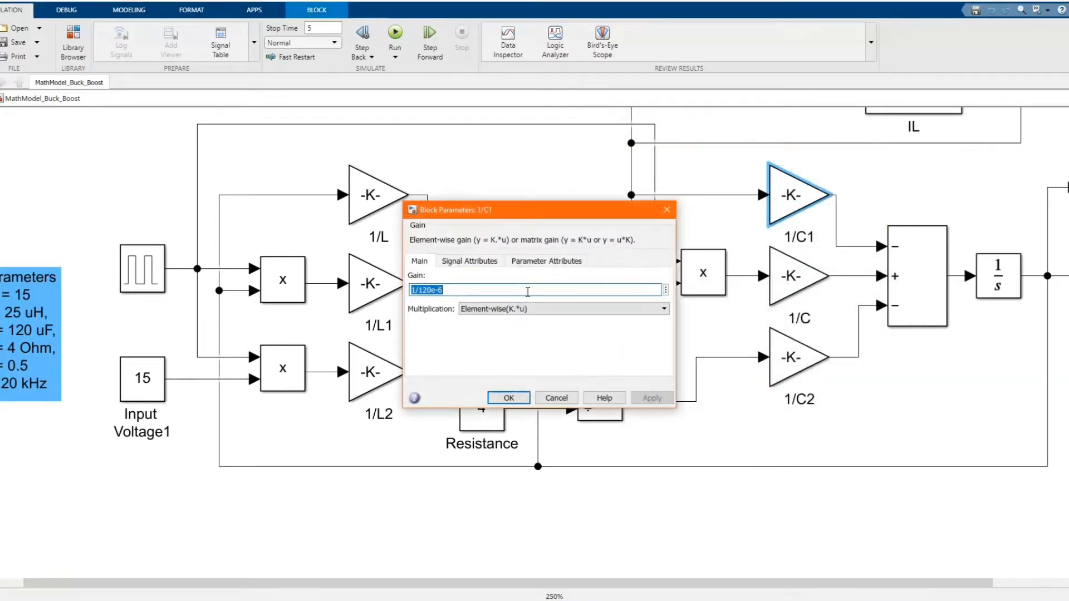
{"action": "left_click", "coordinate": [508, 398]}
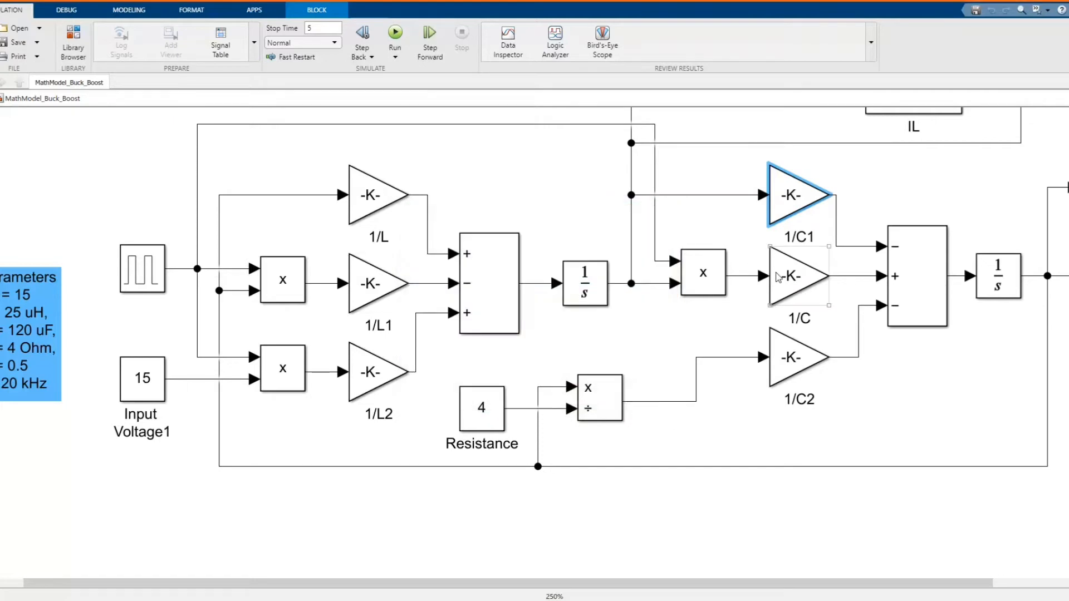
{"action": "double_click", "coordinate": [798, 276]}
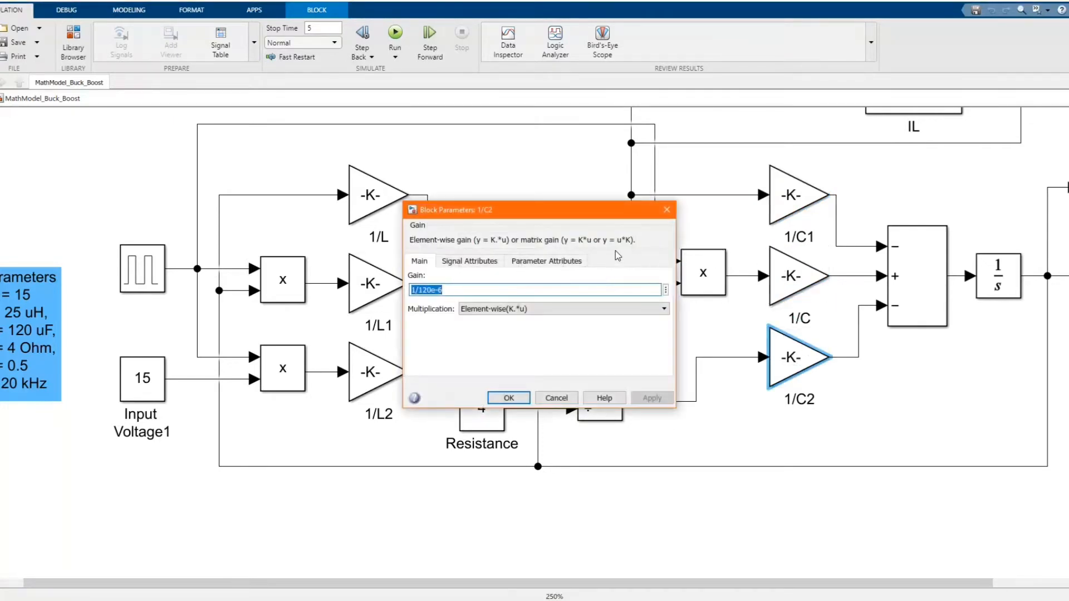
{"action": "left_click", "coordinate": [507, 397]}
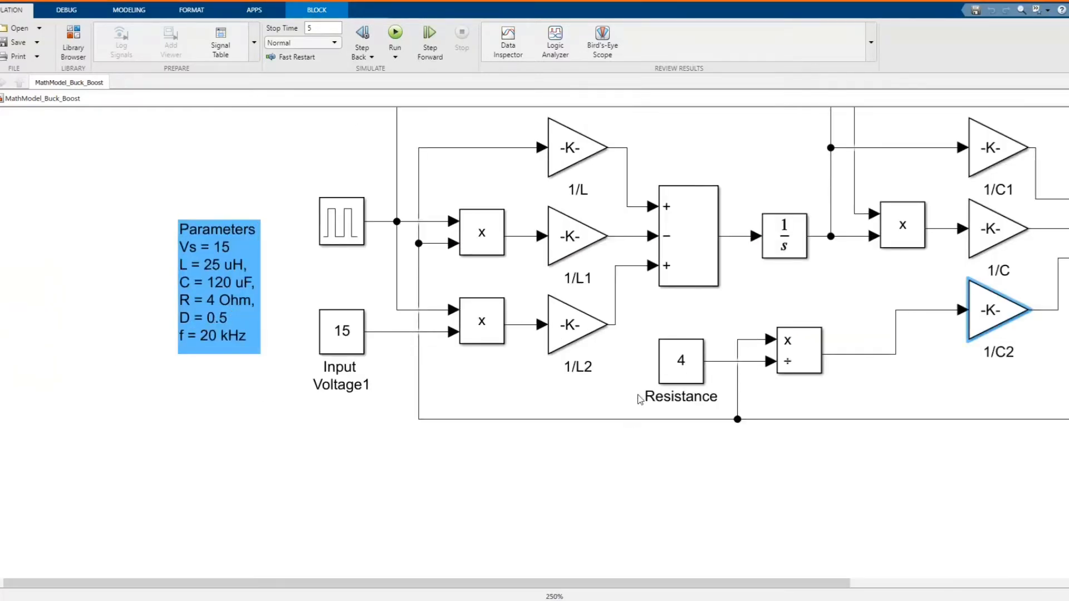
Step: Rename the VC capacitor voltage display to 'Vout'
{"action": "left_click", "coordinate": [680, 360]}
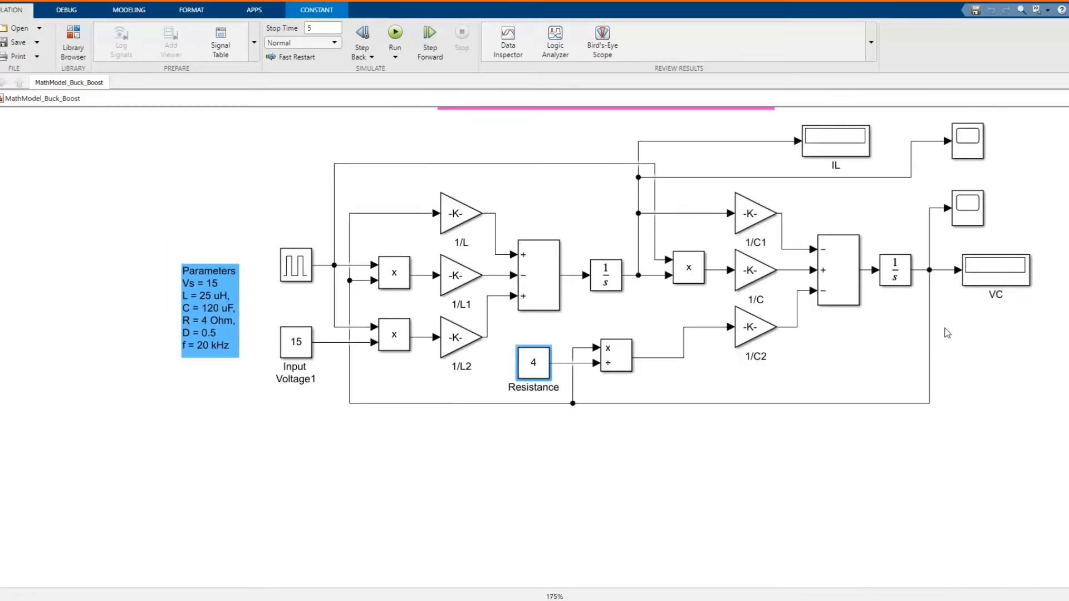
{"action": "left_click", "coordinate": [996, 268]}
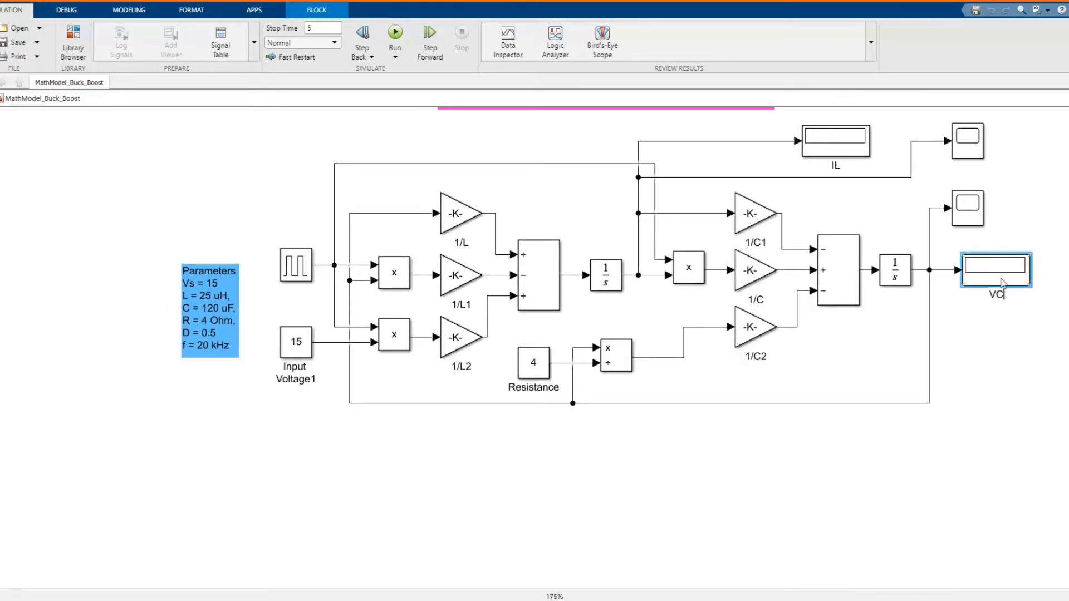
{"action": "type", "text": "Vout"}
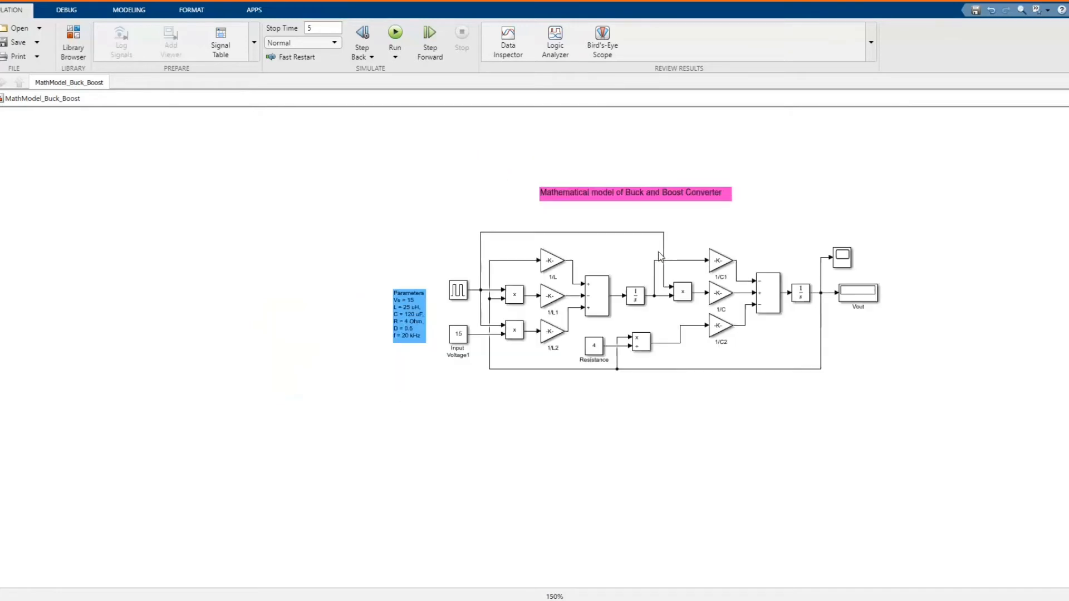
{"action": "left_click", "coordinate": [458, 290]}
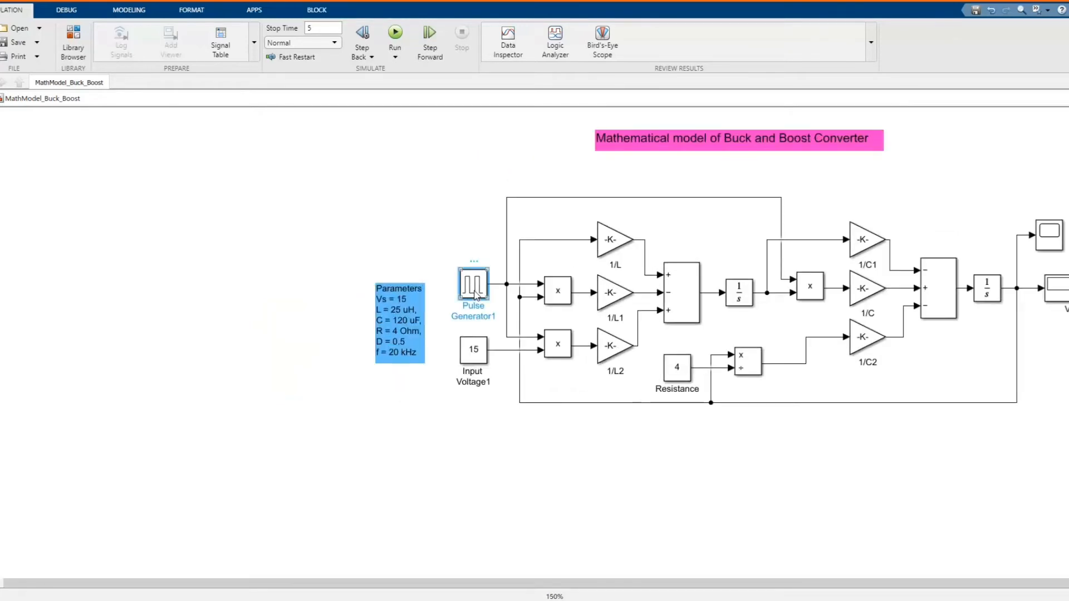
Step: Change Pulse Generator1's period from 1/25000 to 1/20000 seconds and confirm
{"action": "double_click", "coordinate": [473, 286]}
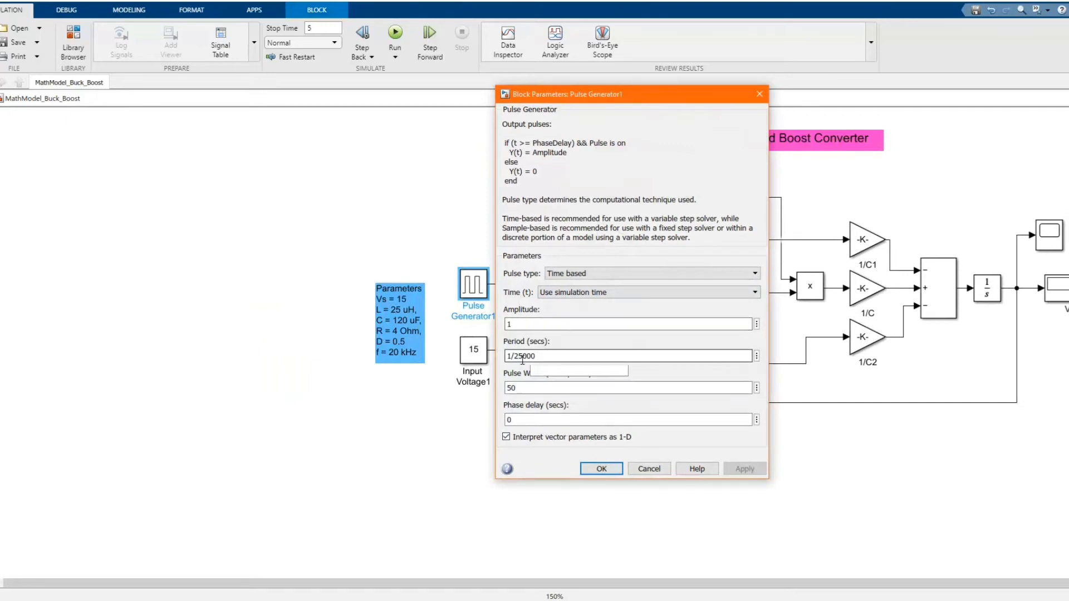
{"action": "triple_click", "coordinate": [627, 355]}
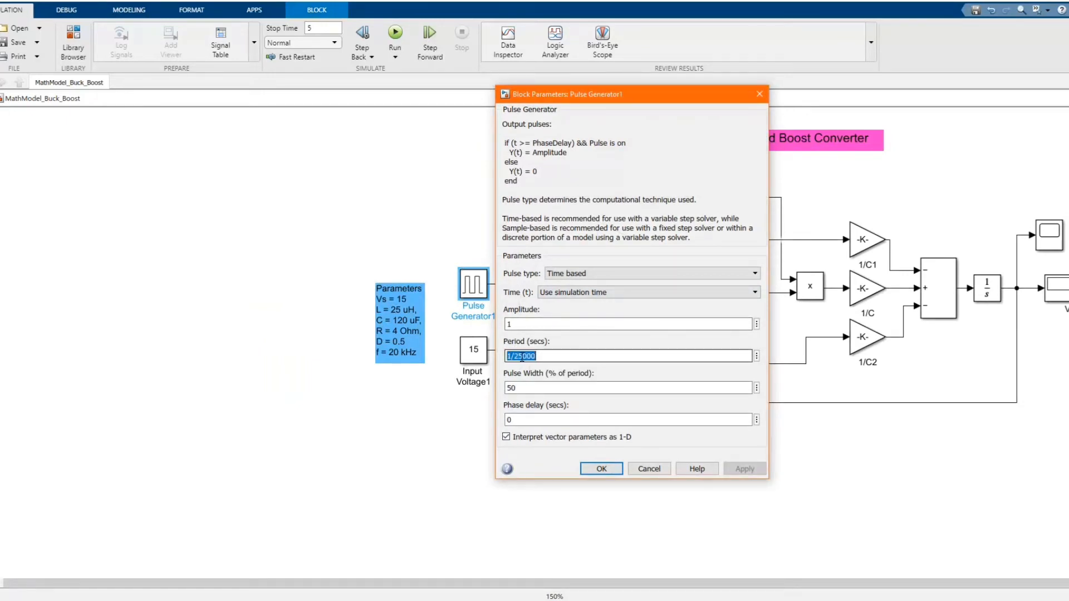
{"action": "left_click", "coordinate": [523, 355]}
{"action": "type", "text": "0"}
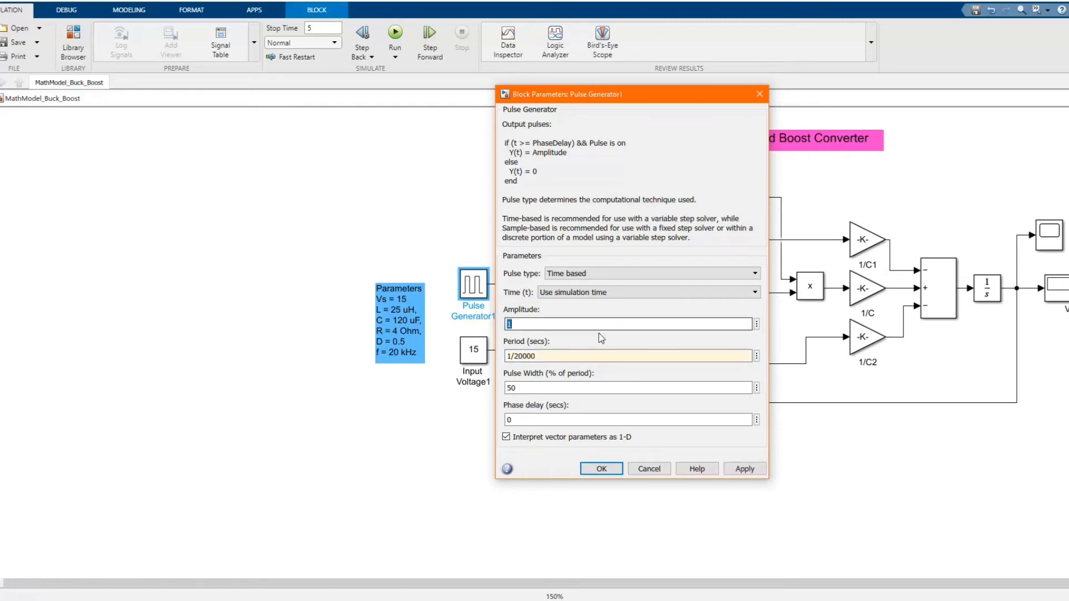
{"action": "left_click", "coordinate": [613, 387]}
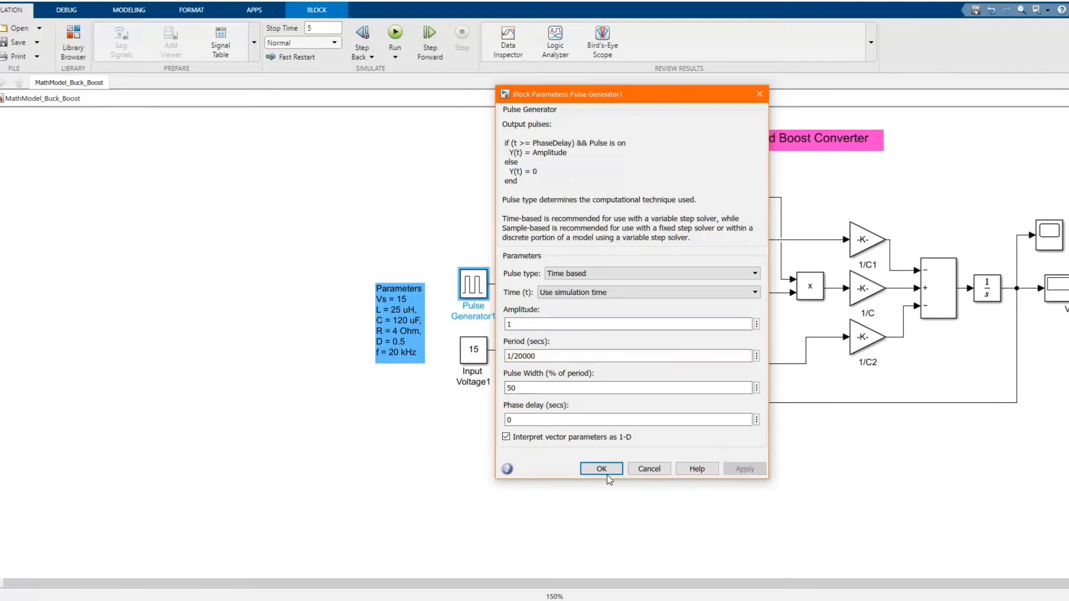
{"action": "left_click", "coordinate": [601, 468]}
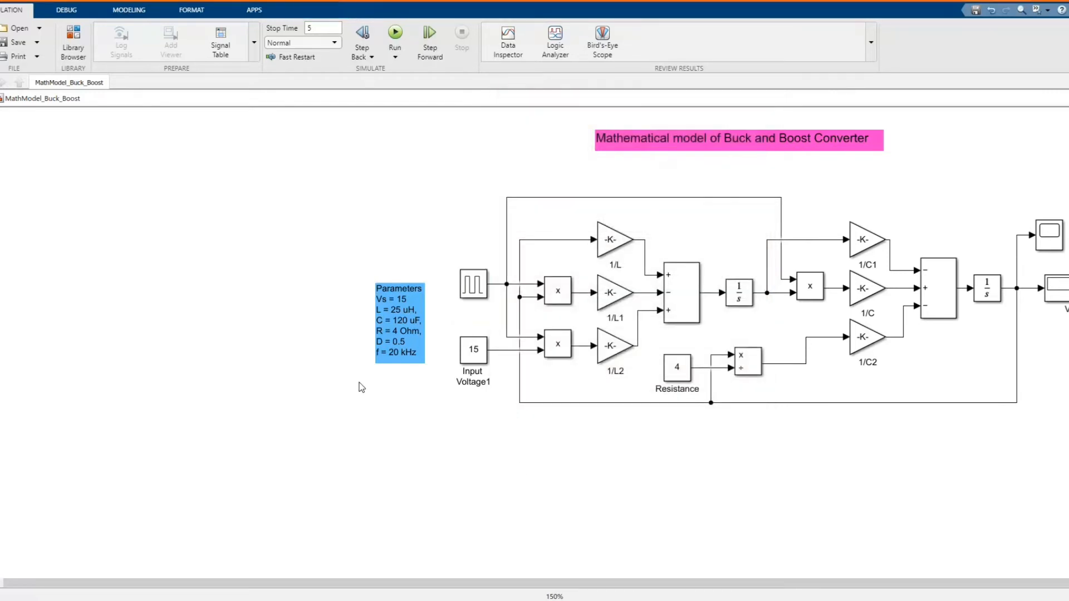
Step: Run the model so Vout reads -15, then view the Pulse Generator's 50% pulse width
{"action": "scroll", "scroll_direction": "down", "scroll_amount": 3}
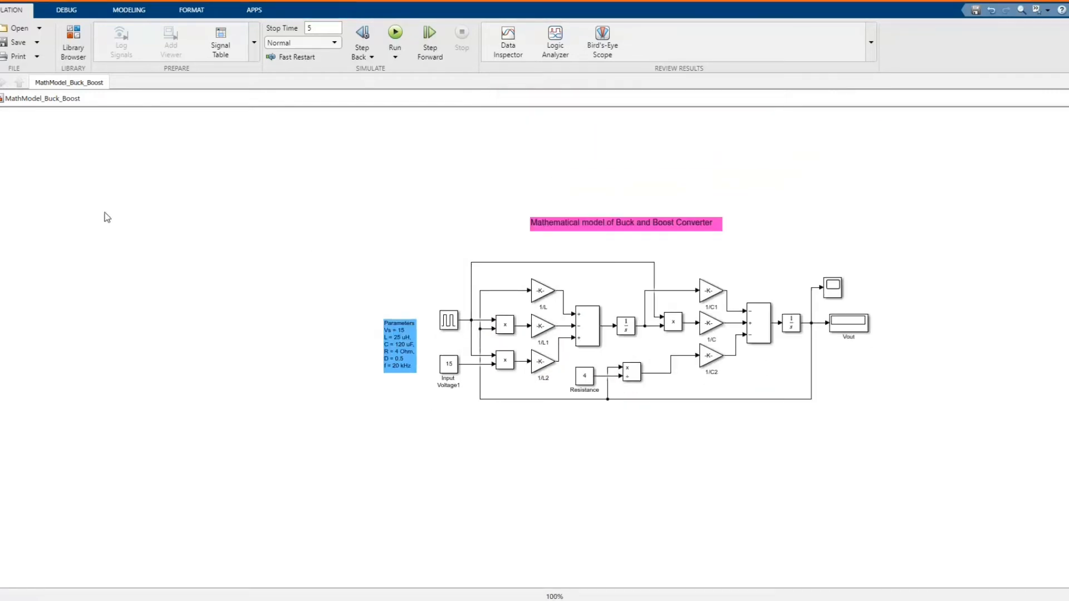
{"action": "scroll", "scroll_direction": "up", "scroll_amount": 3}
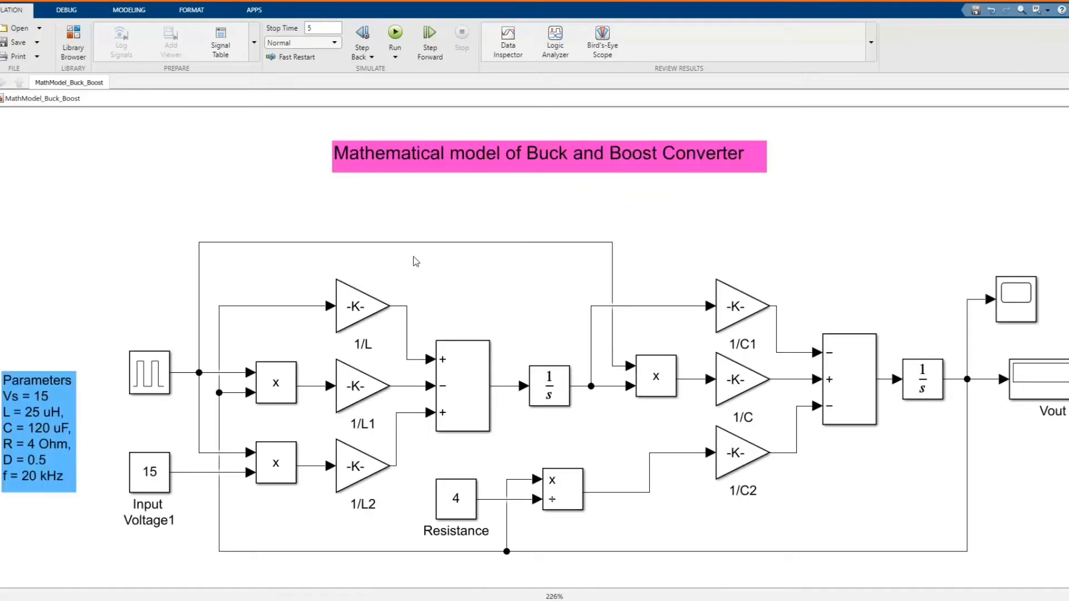
{"action": "left_click", "coordinate": [394, 32]}
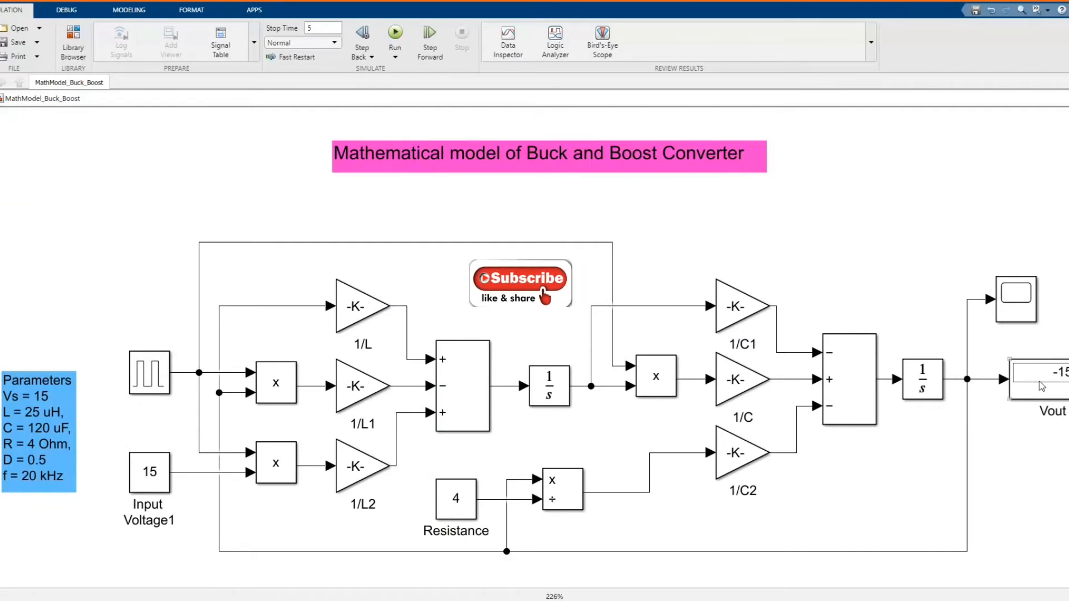
{"action": "double_click", "coordinate": [149, 374]}
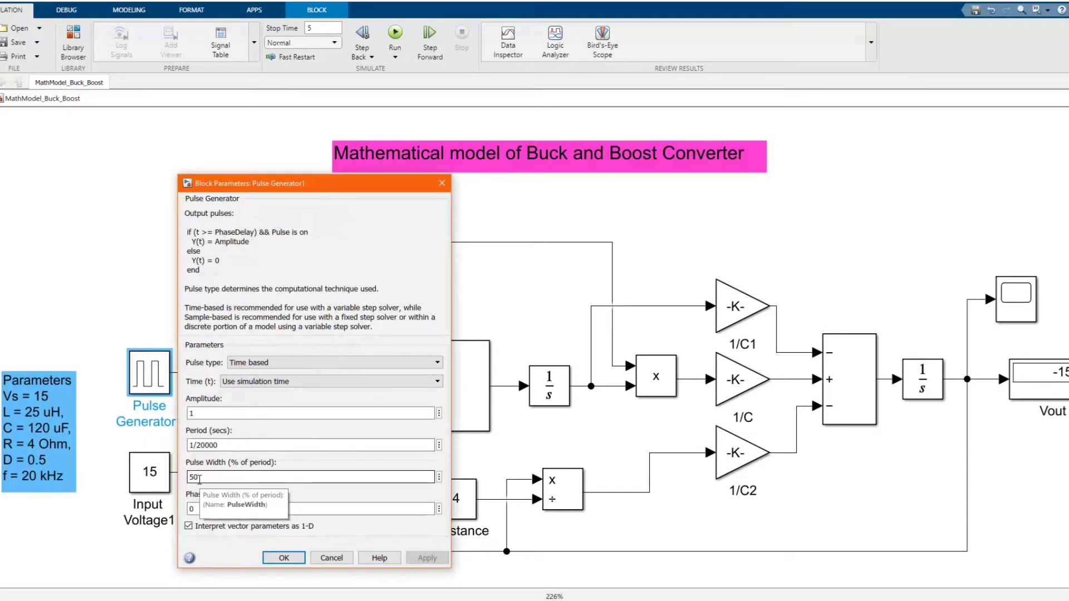
Step: Set the Pulse Generator's pulse width to 39% and rerun, giving Vout about -9
{"action": "left_click", "coordinate": [283, 558]}
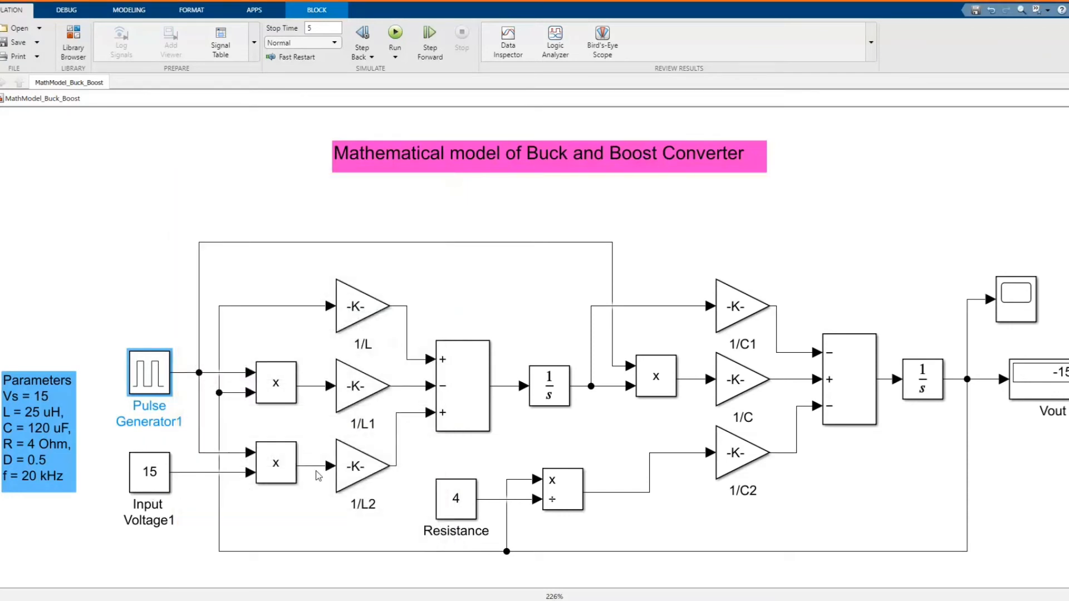
{"action": "mouse_move", "coordinate": [216, 401]}
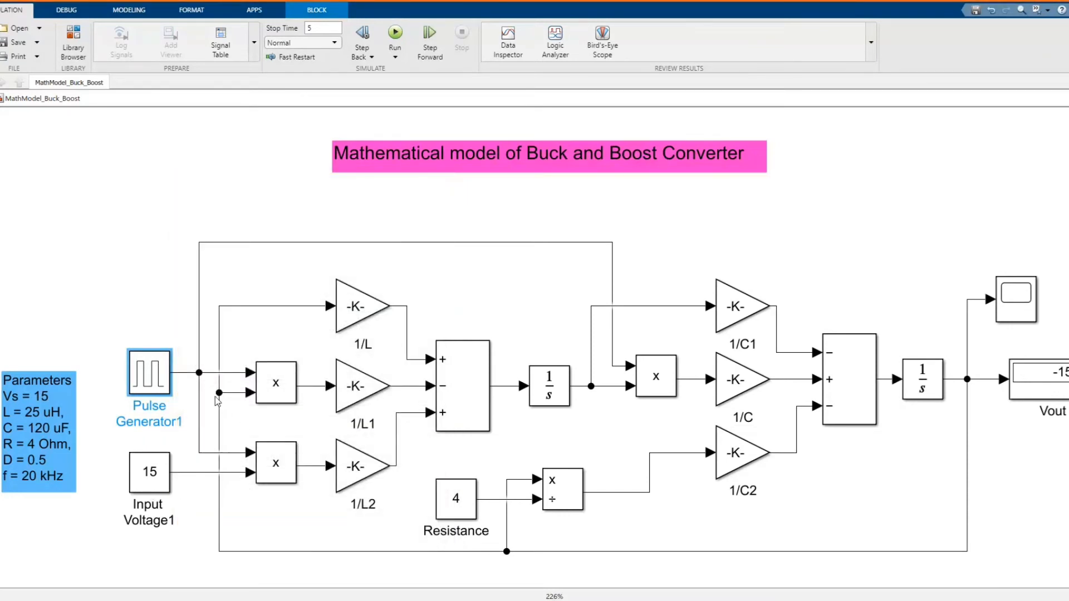
{"action": "double_click", "coordinate": [149, 374]}
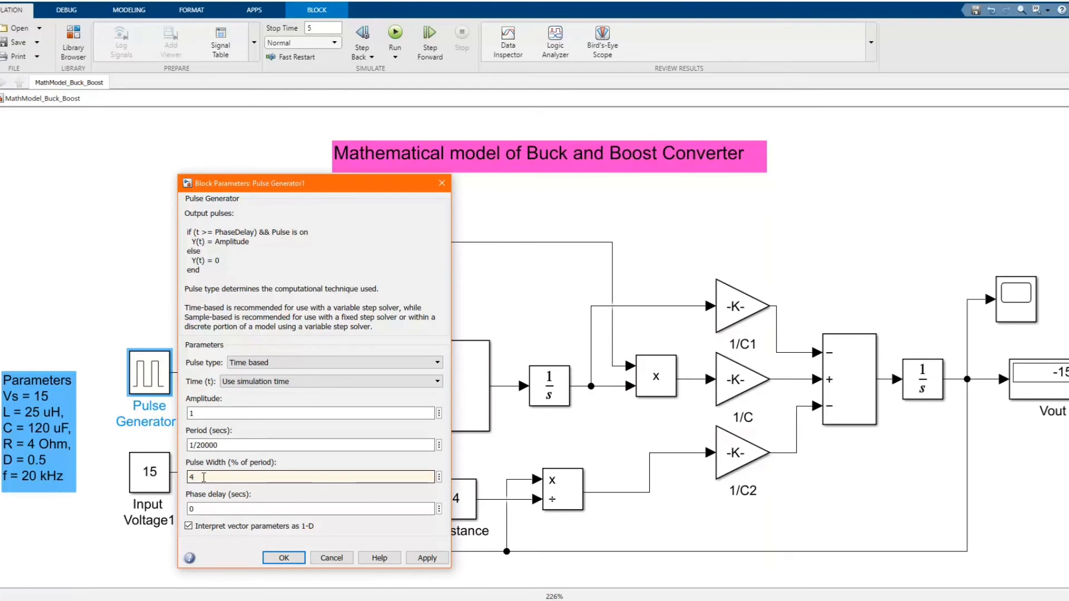
{"action": "type", "text": "39"}
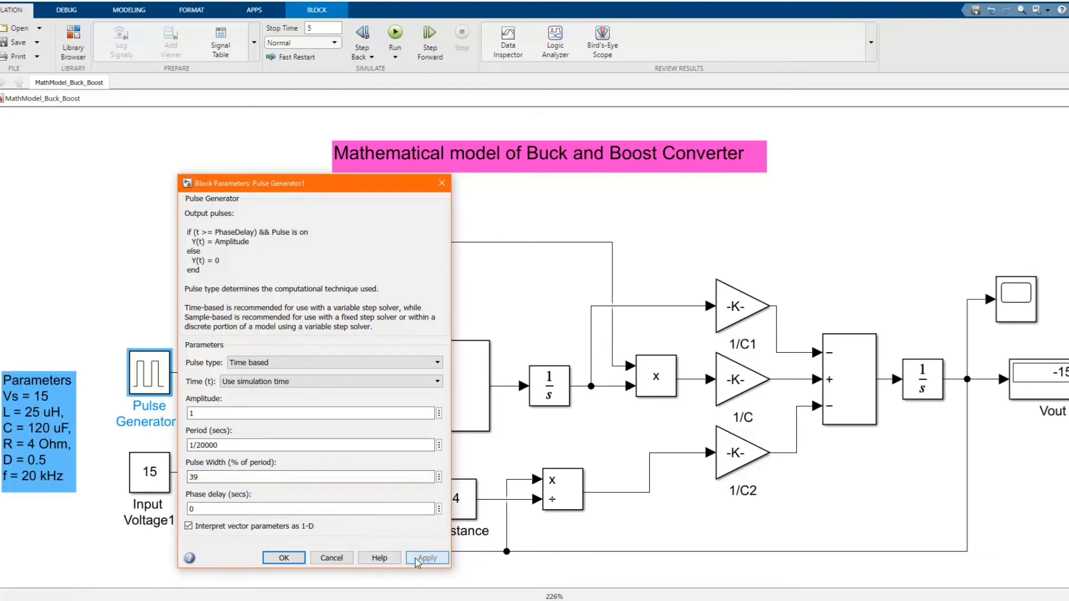
{"action": "left_click", "coordinate": [284, 558]}
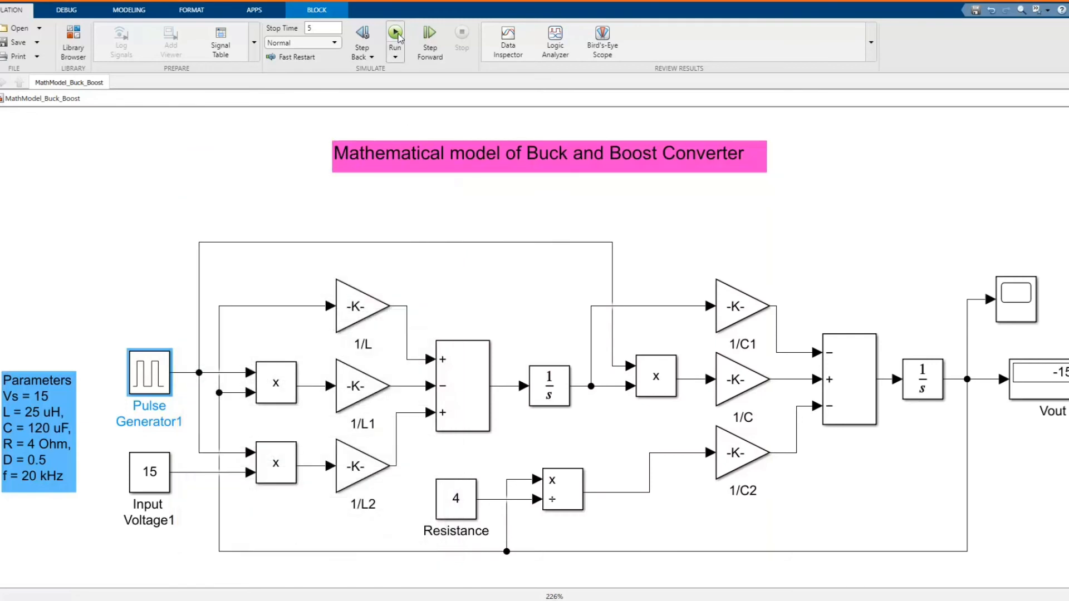
{"action": "left_click", "coordinate": [395, 36]}
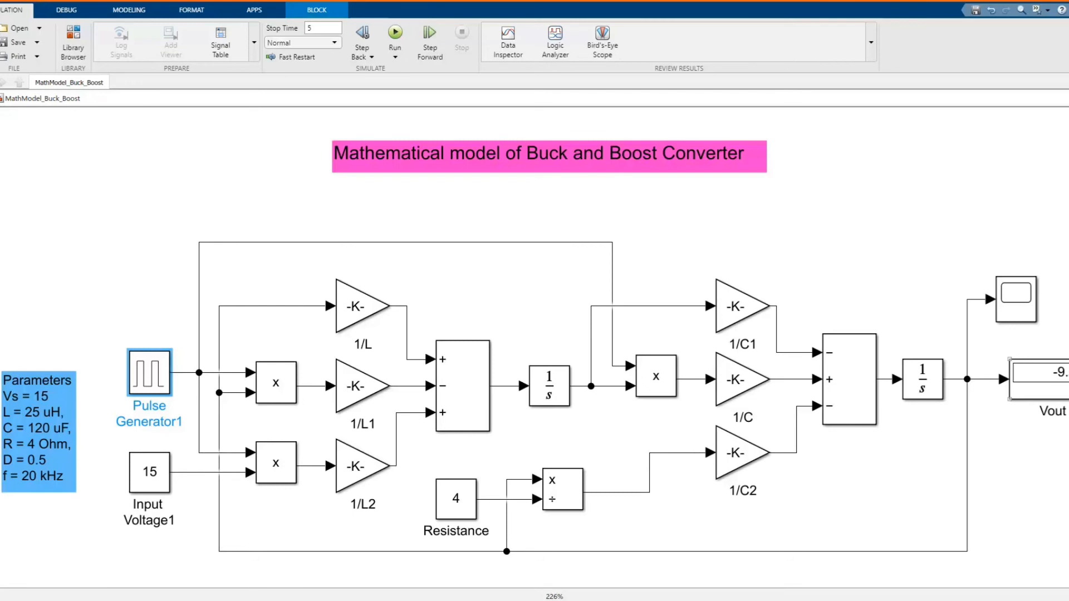
{"action": "mouse_move", "coordinate": [3, 135]}
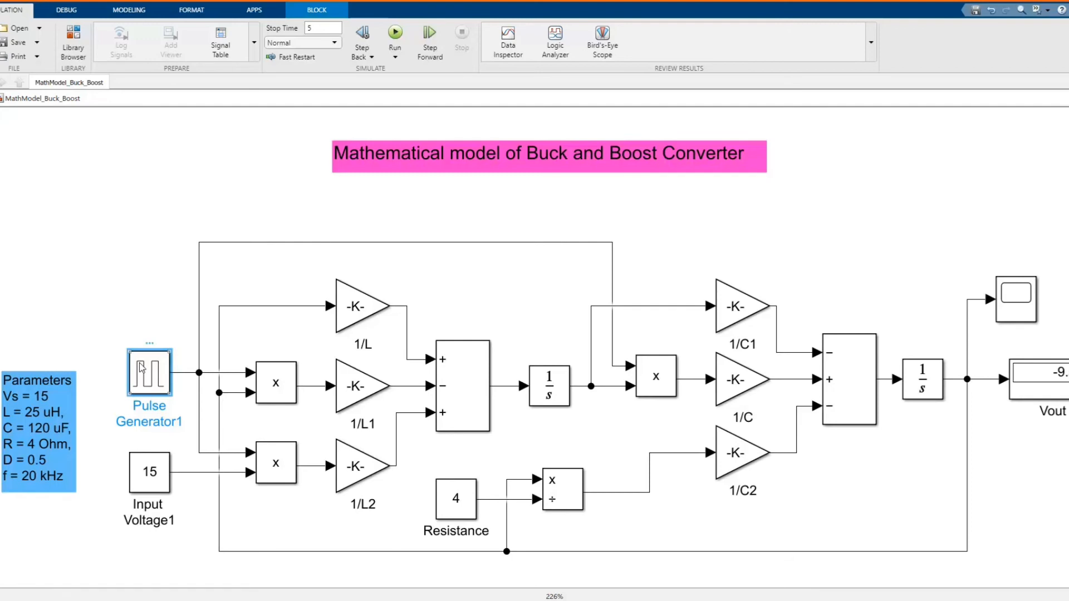
Step: Enter 60 as the Pulse Generator's pulse width and rerun, giving Vout about -22
{"action": "double_click", "coordinate": [149, 374]}
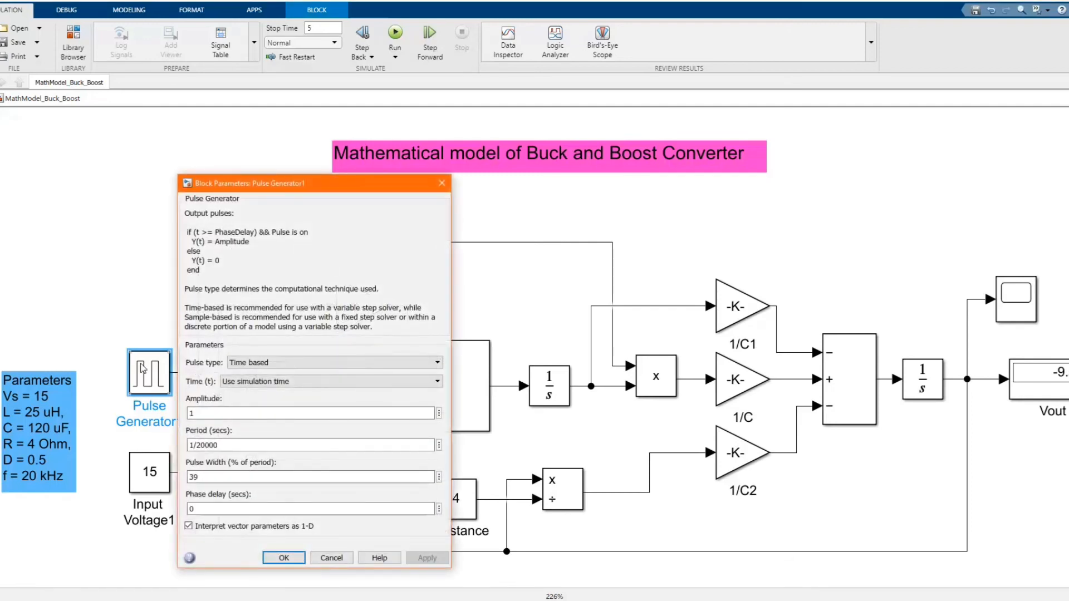
{"action": "triple_click", "coordinate": [310, 476]}
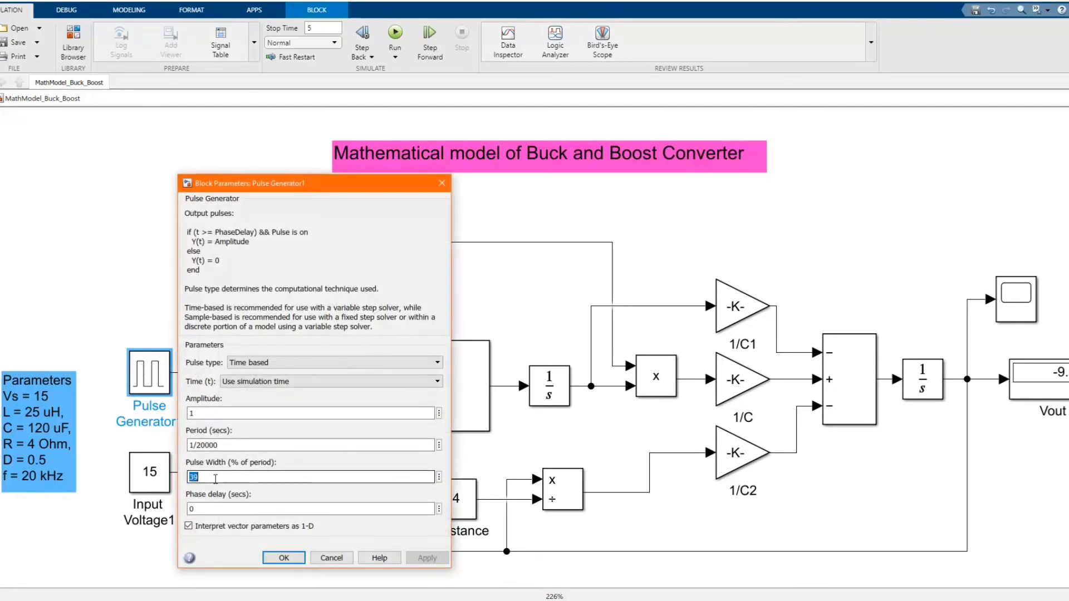
{"action": "type", "text": "60"}
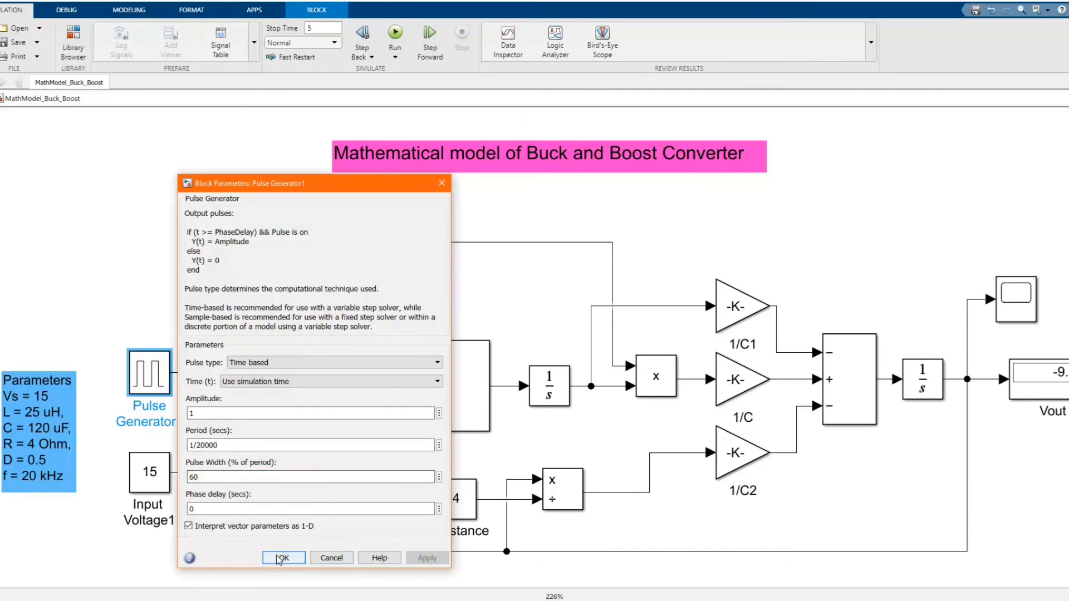
{"action": "left_click", "coordinate": [282, 558]}
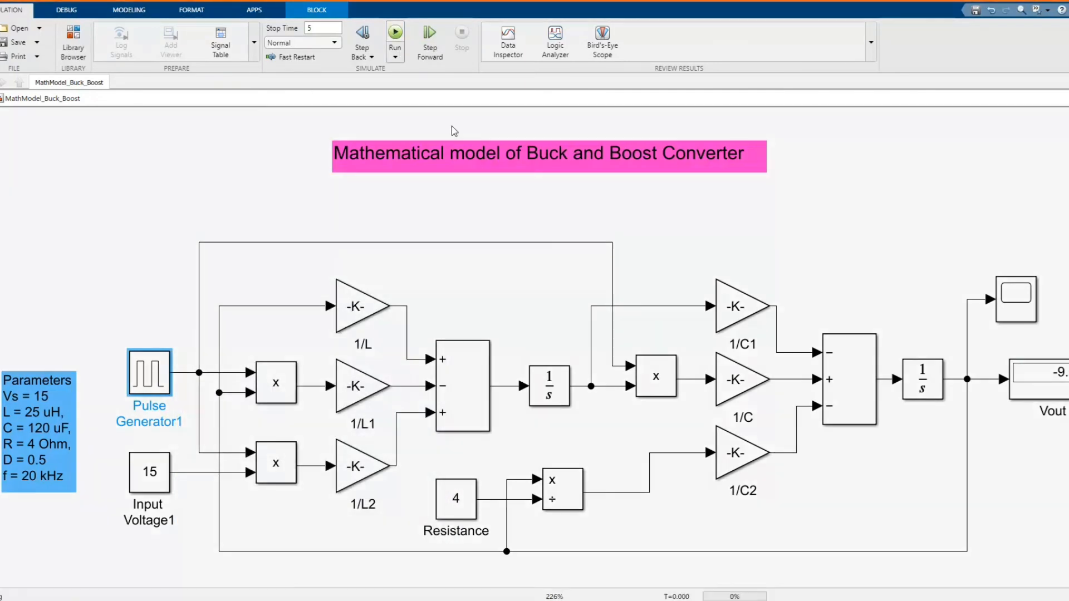
{"action": "left_click", "coordinate": [394, 34]}
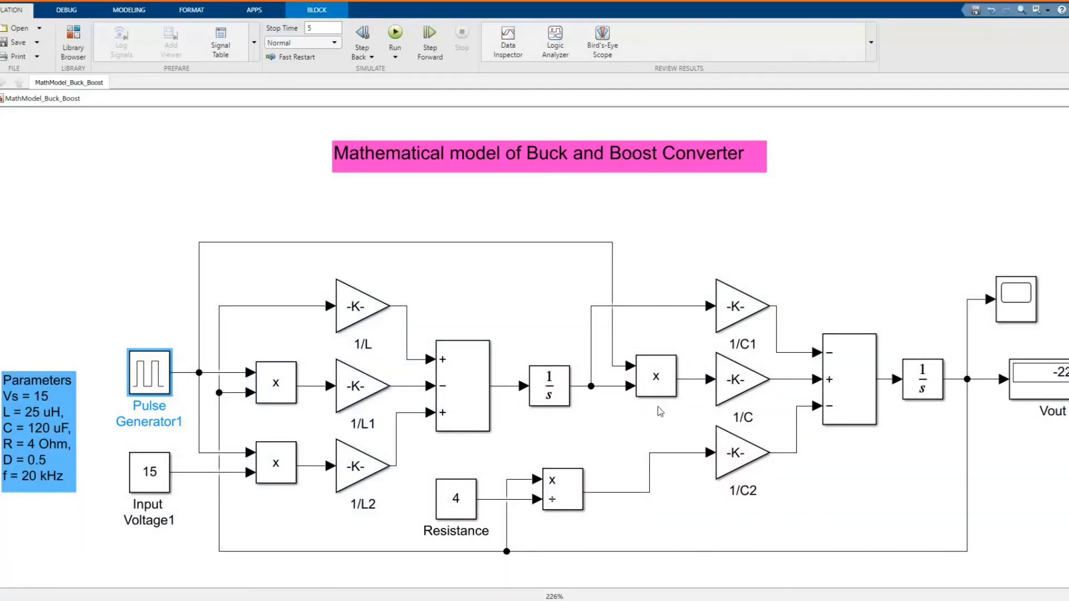
{"action": "double_click", "coordinate": [148, 374]}
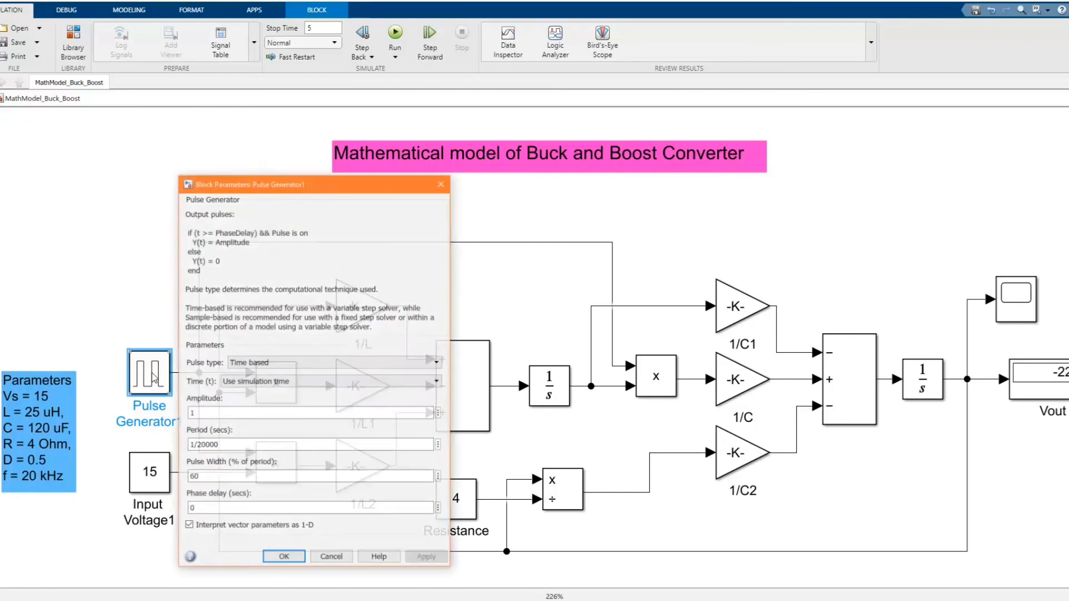
{"action": "left_click", "coordinate": [307, 477]}
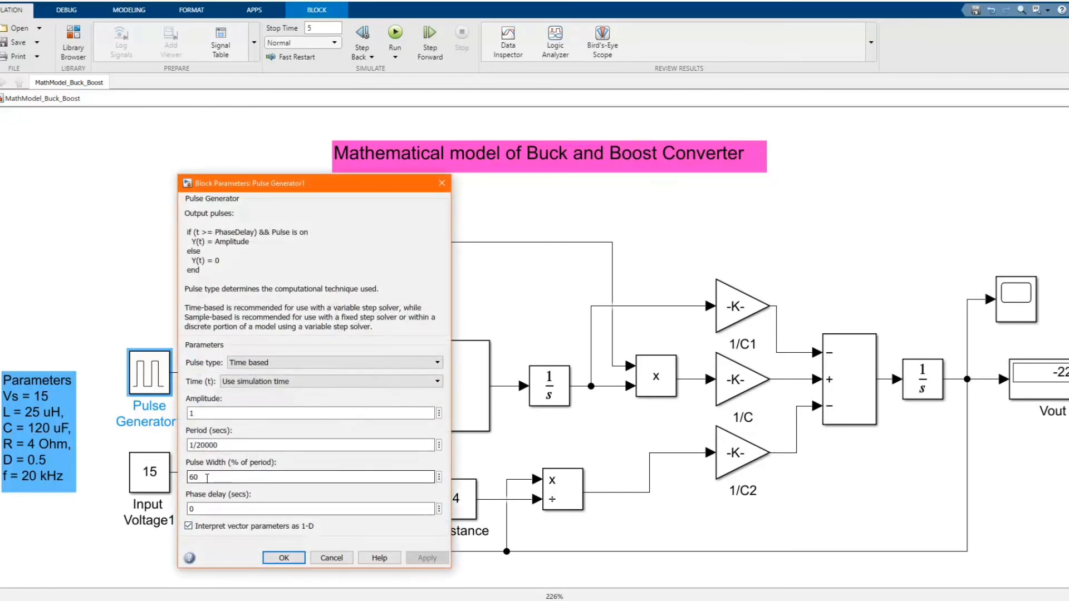
{"action": "left_click", "coordinate": [284, 558]}
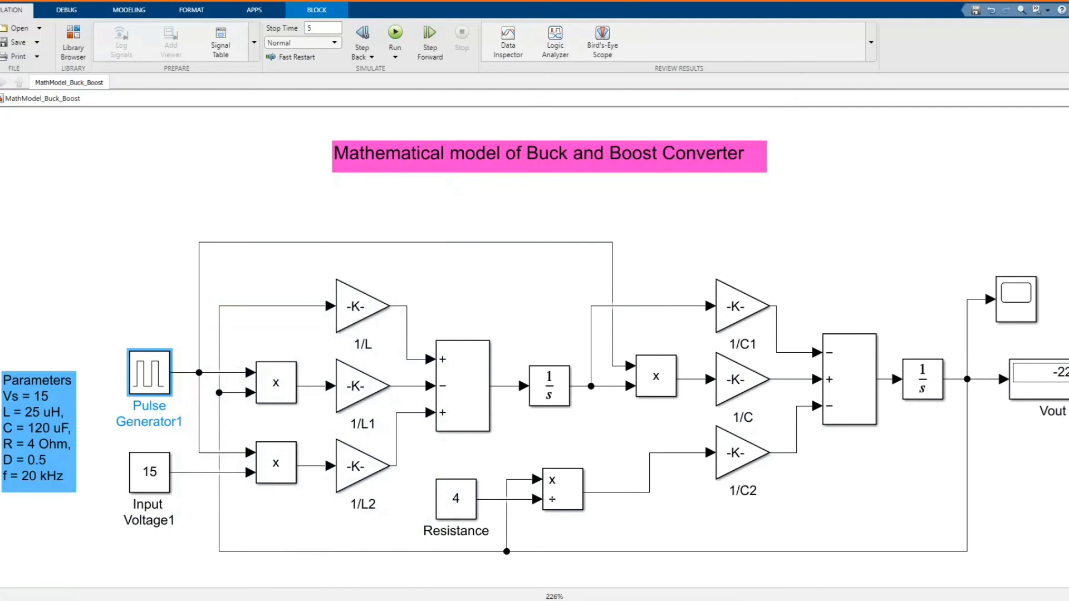
{"action": "mouse_move", "coordinate": [669, 264]}
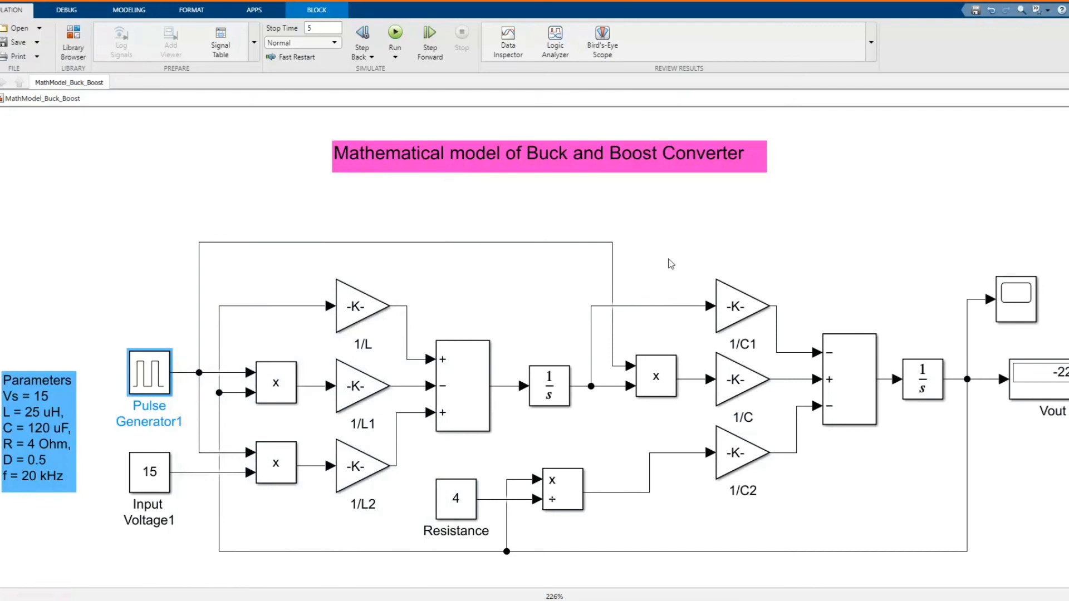